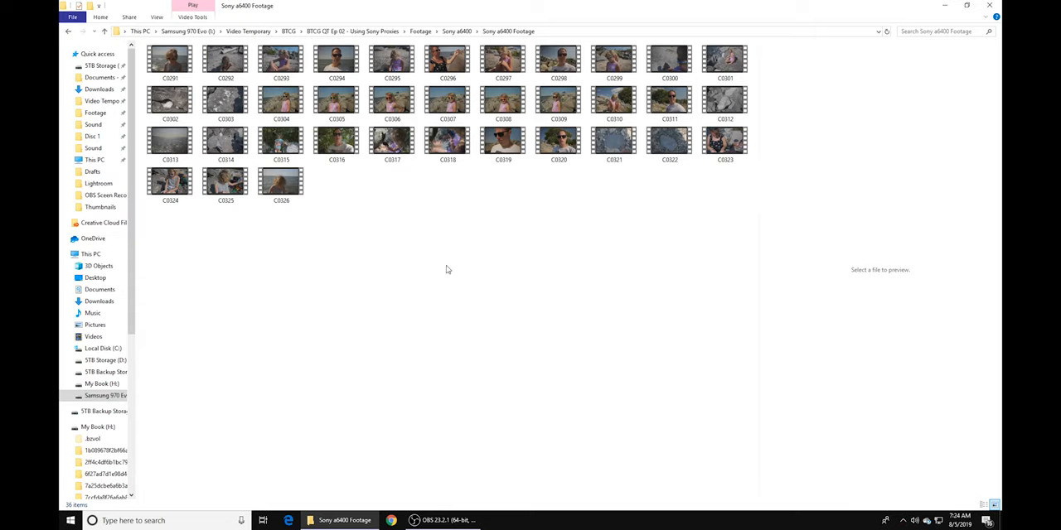
pyautogui.moveTo(451, 264)
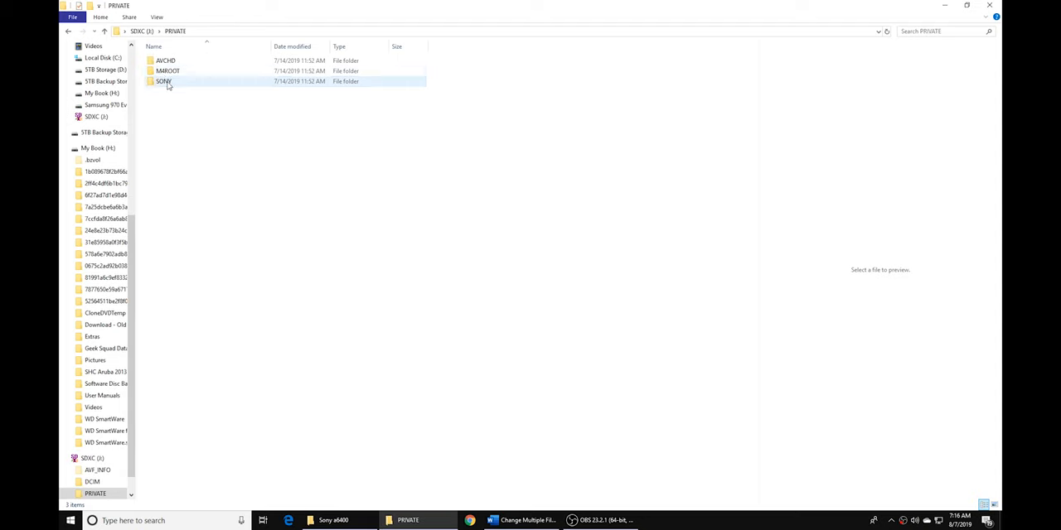
# Open M4ROOT > SUB on the SD card and paste its proxy clips into a new Sub folder
pyautogui.doubleClick(167, 70)
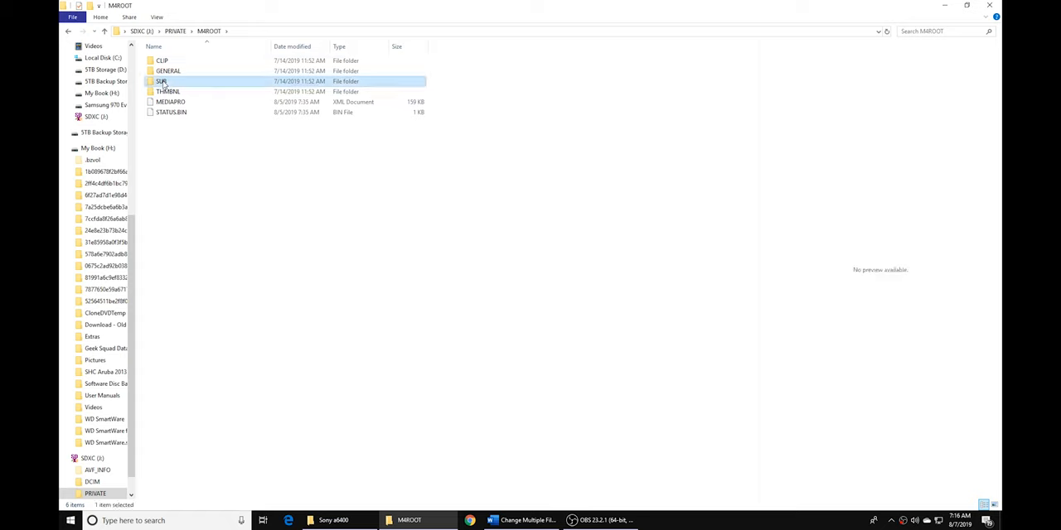
pyautogui.doubleClick(161, 81)
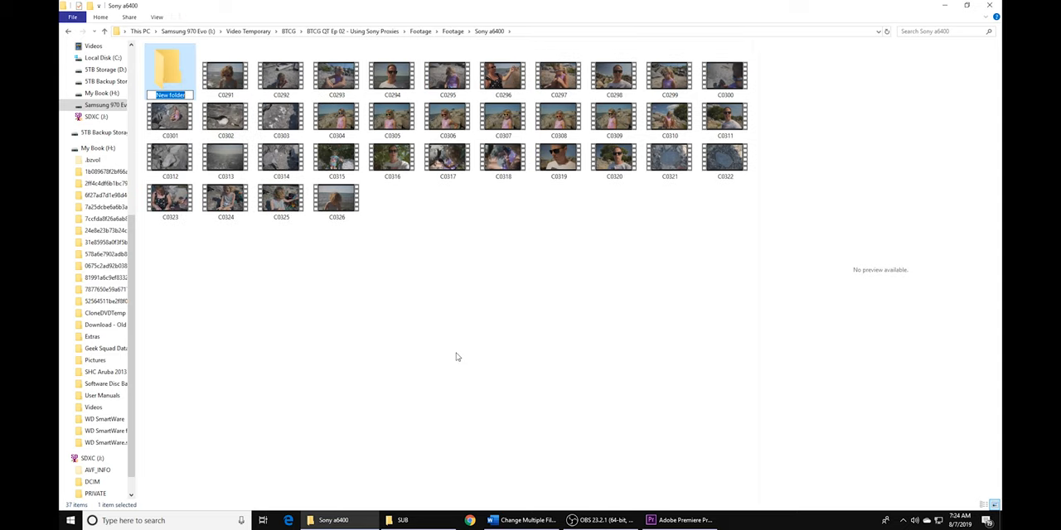
pyautogui.write('Sub')
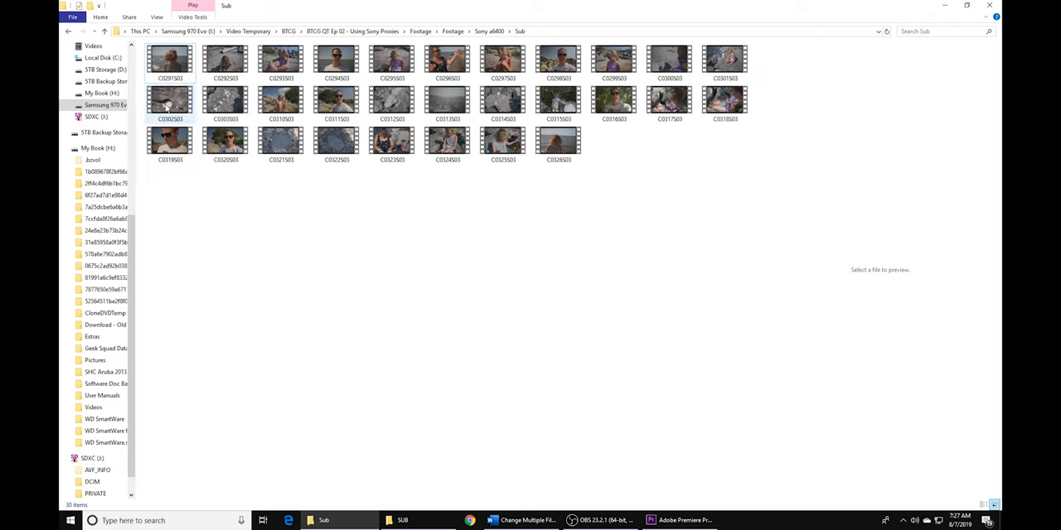
# Rename the Sub folder holding C0291S03–C0326S03 to Proxies and open it
pyautogui.click(169, 59)
pyautogui.write('_Proxy')
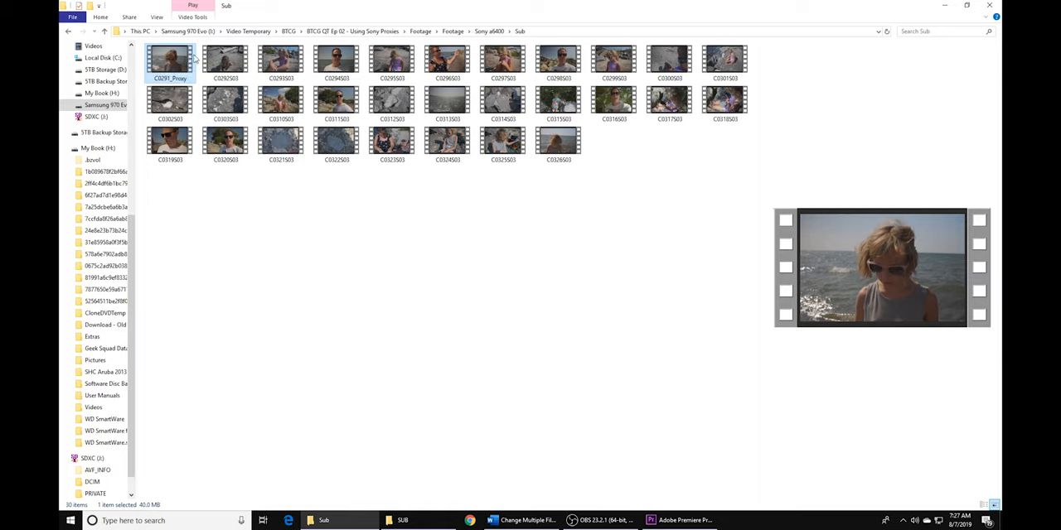
pyautogui.click(336, 60)
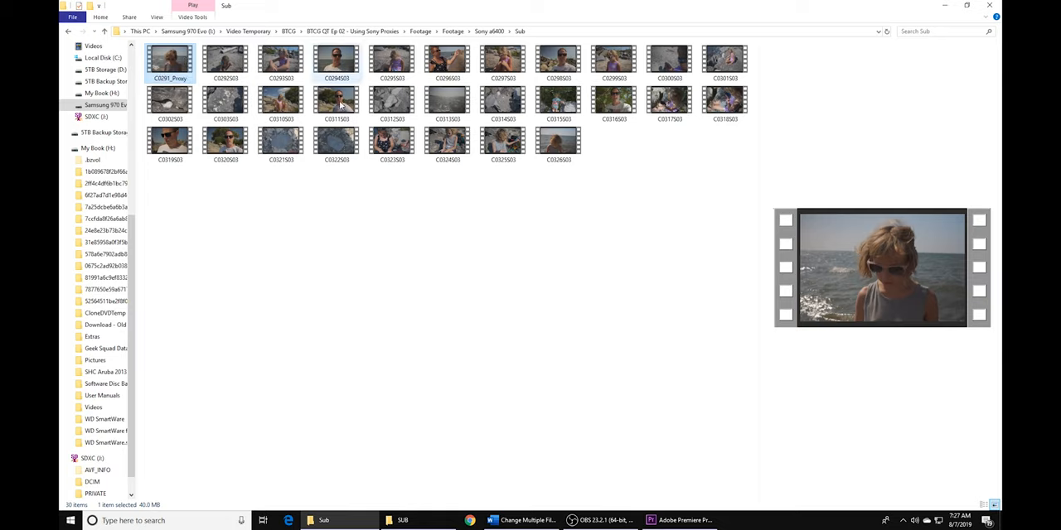
pyautogui.rightClick(170, 61)
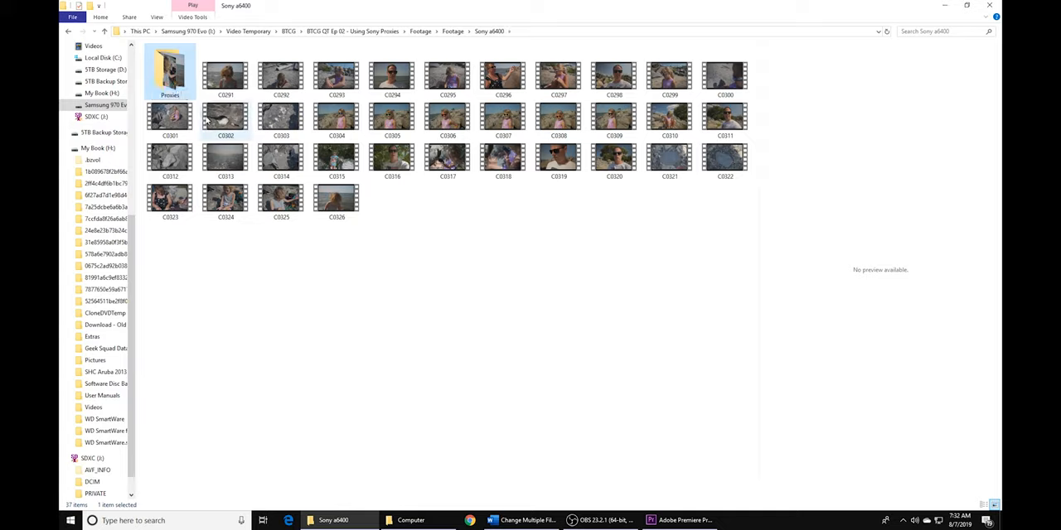
pyautogui.doubleClick(169, 71)
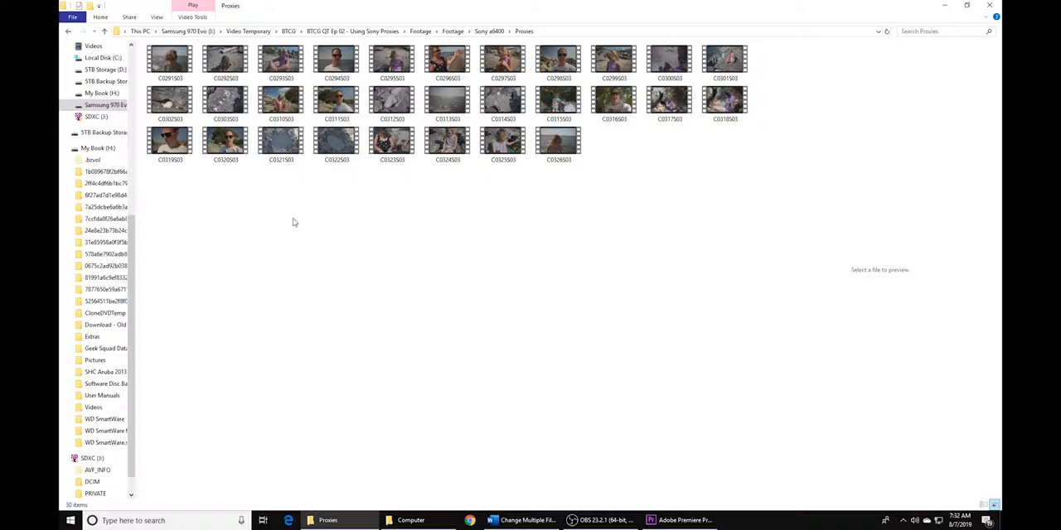
pyautogui.moveTo(356, 214)
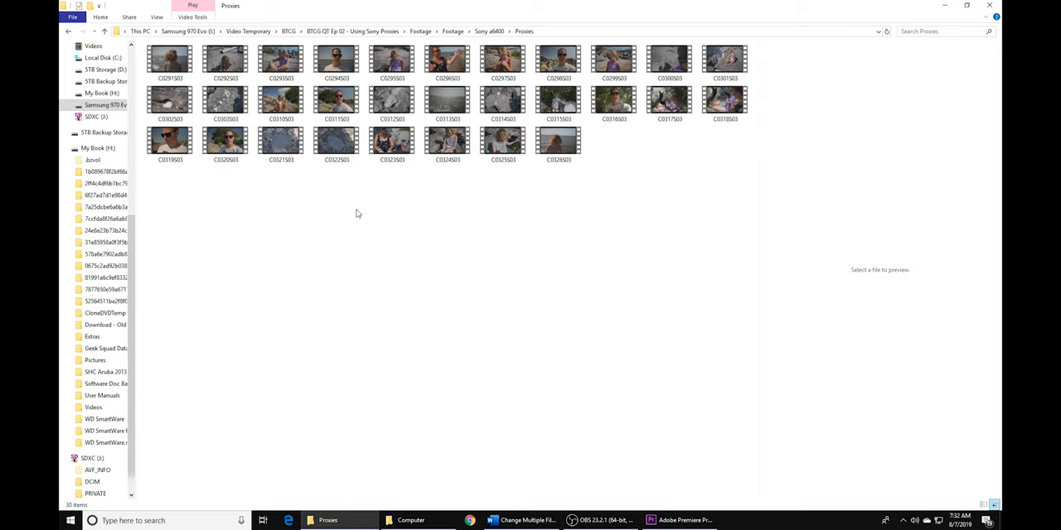
pyautogui.moveTo(349, 206)
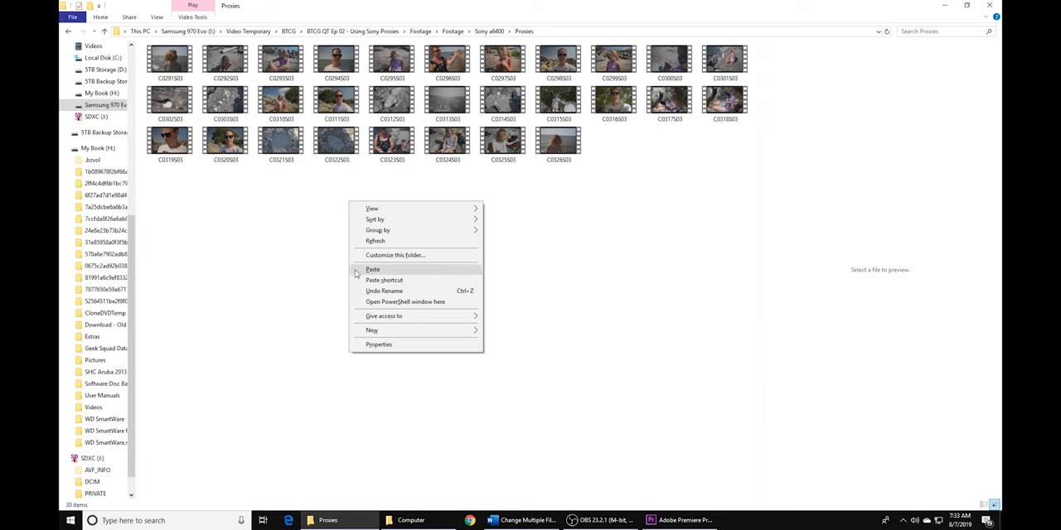
# In PowerShell, run dir | Rename-Item replacing S03 with _Proxy in every clip name
pyautogui.click(406, 301)
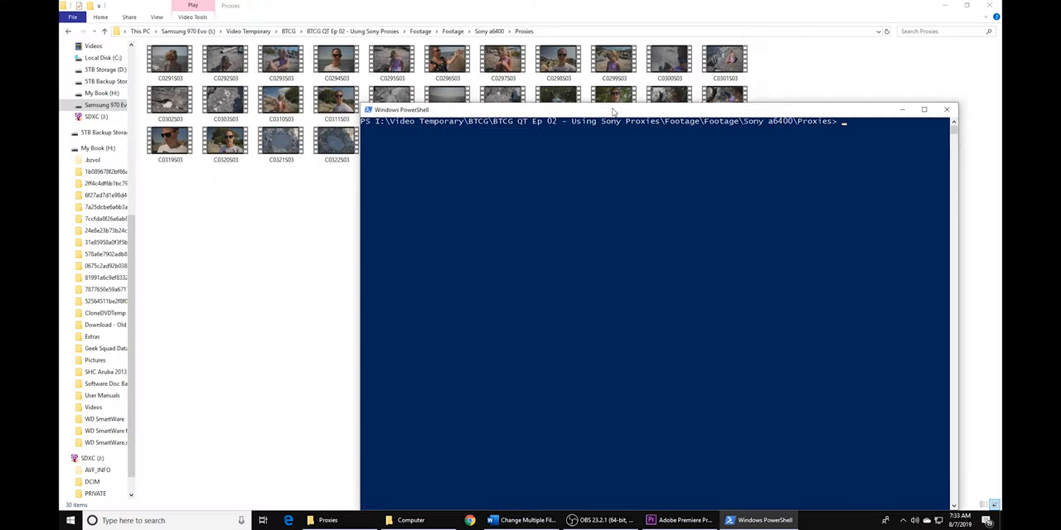
pyautogui.write('dir | Rename-Item -NewName {$_.name -replace "S03", "_Proxy"}')
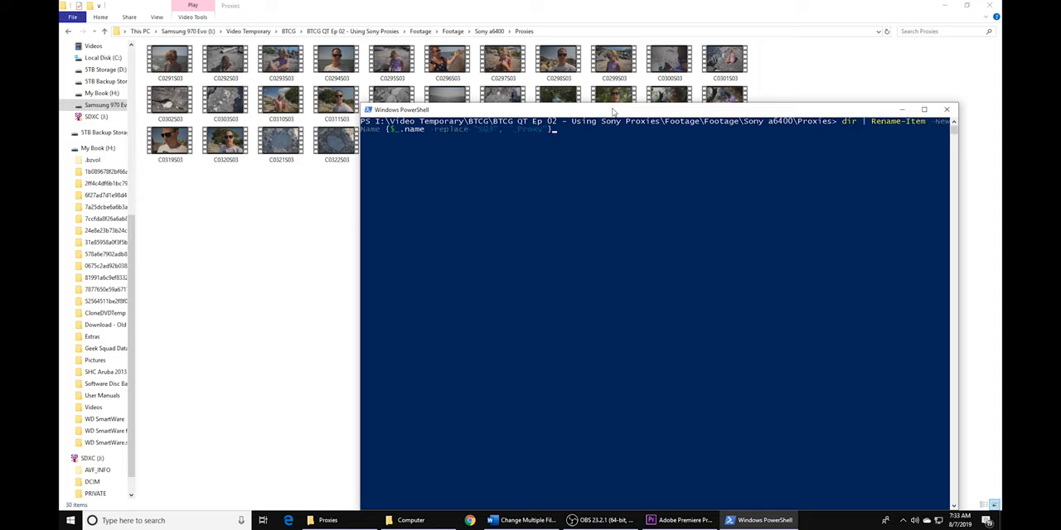
pyautogui.press('Return')
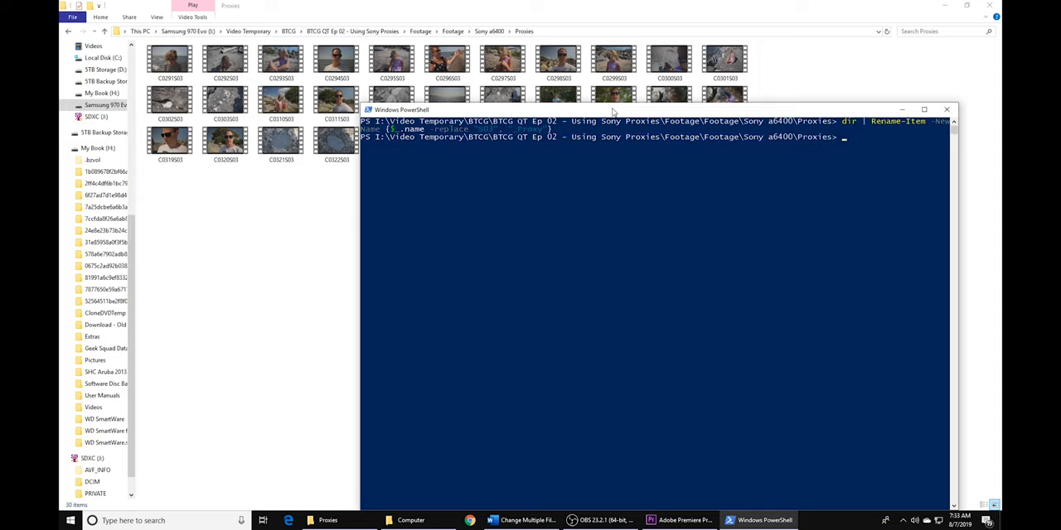
pyautogui.press('Return')
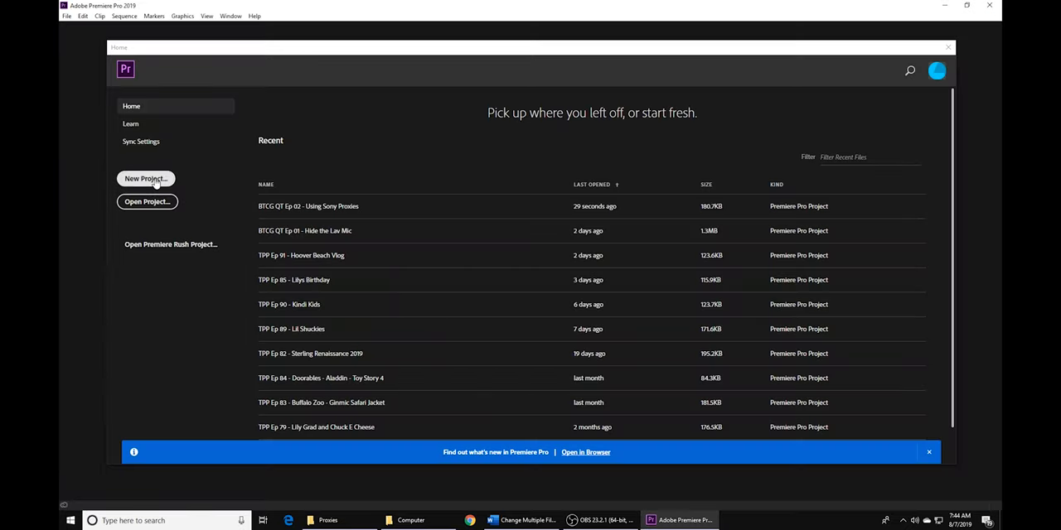
# Create a new untitled project, keeping the default name and location
pyautogui.click(146, 179)
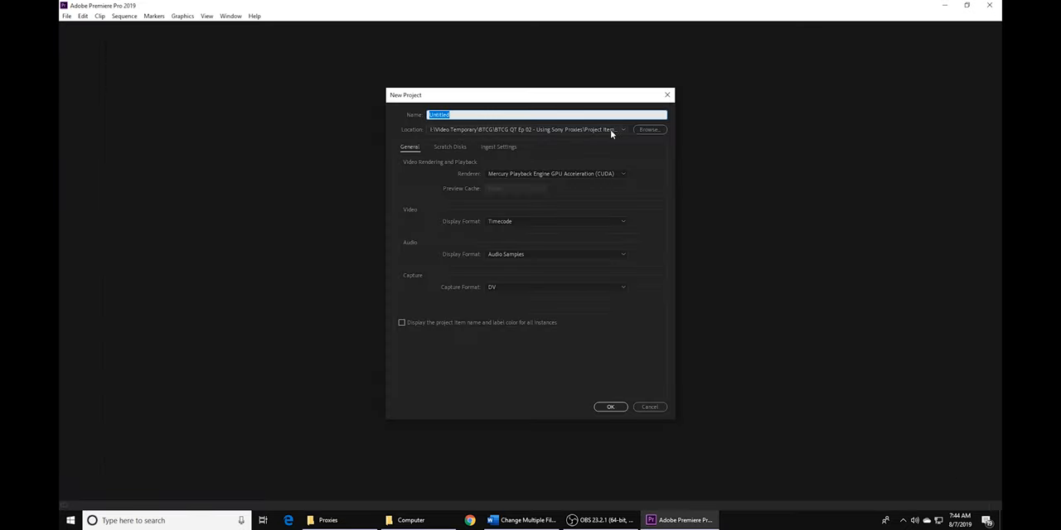
pyautogui.click(611, 407)
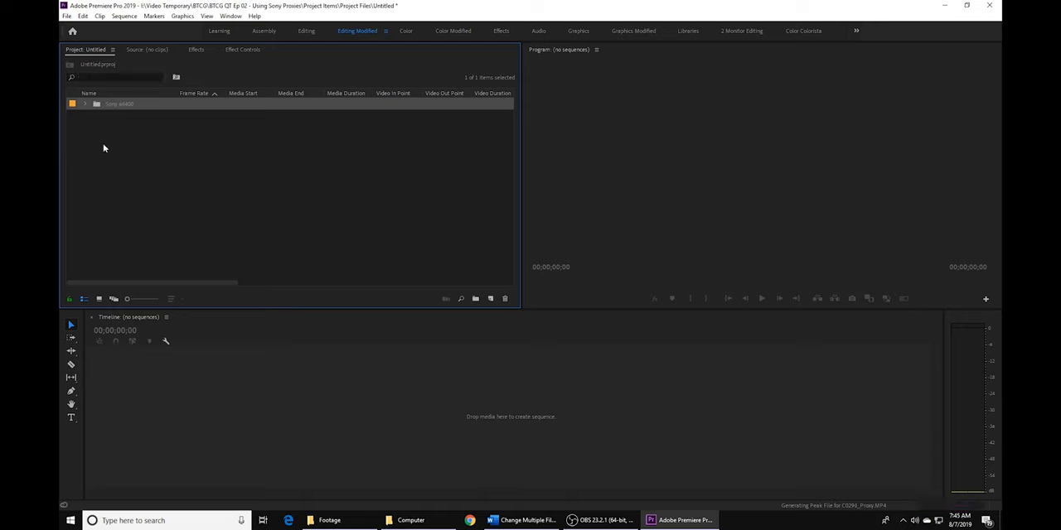
# Expand the Sony a6400 Footage bin and scroll through its 37 clips
pyautogui.click(85, 104)
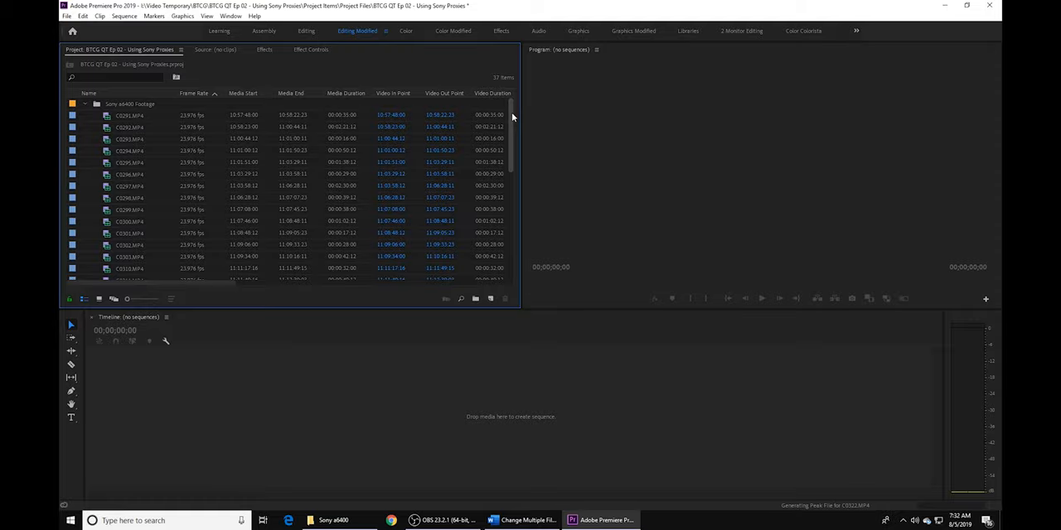
pyautogui.scroll(-3)
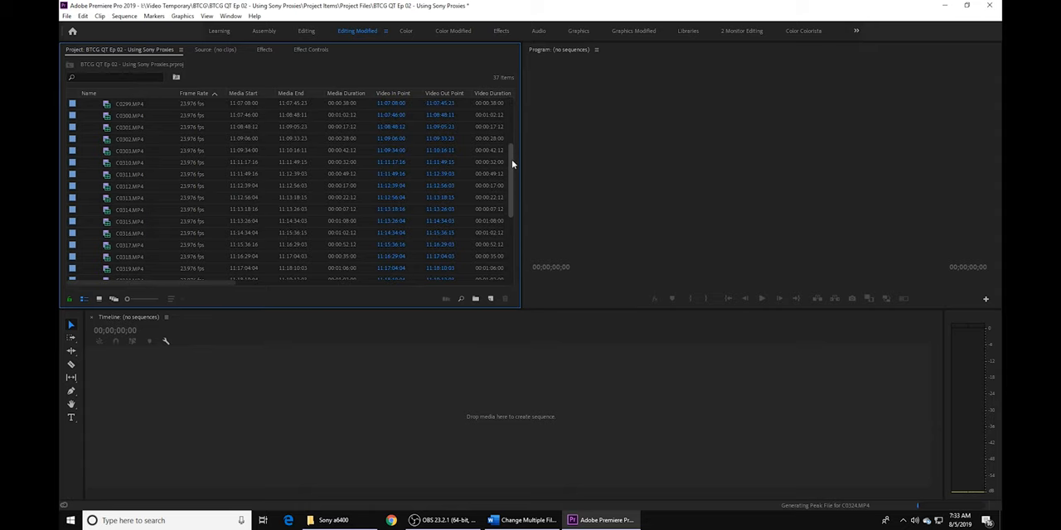
pyautogui.scroll(-3)
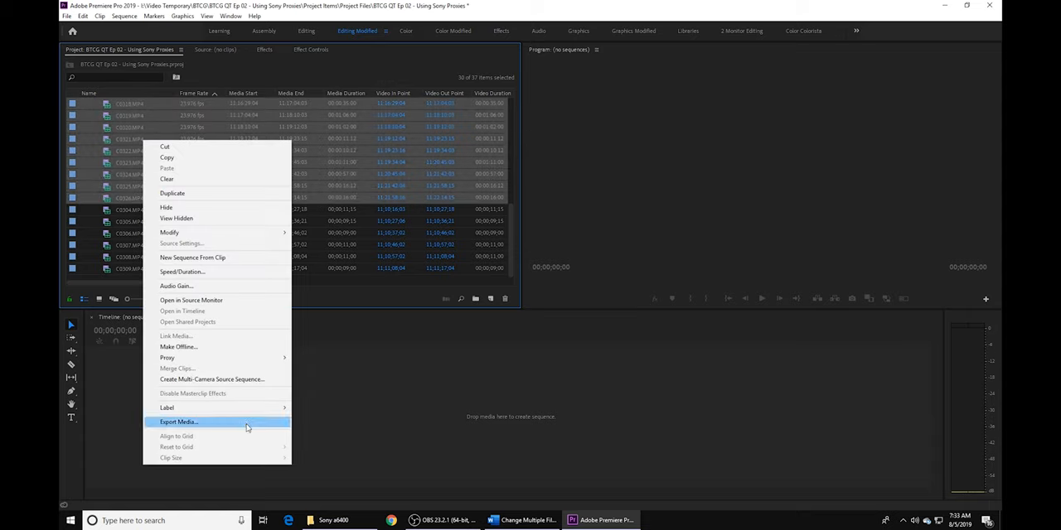
pyautogui.moveTo(166, 357)
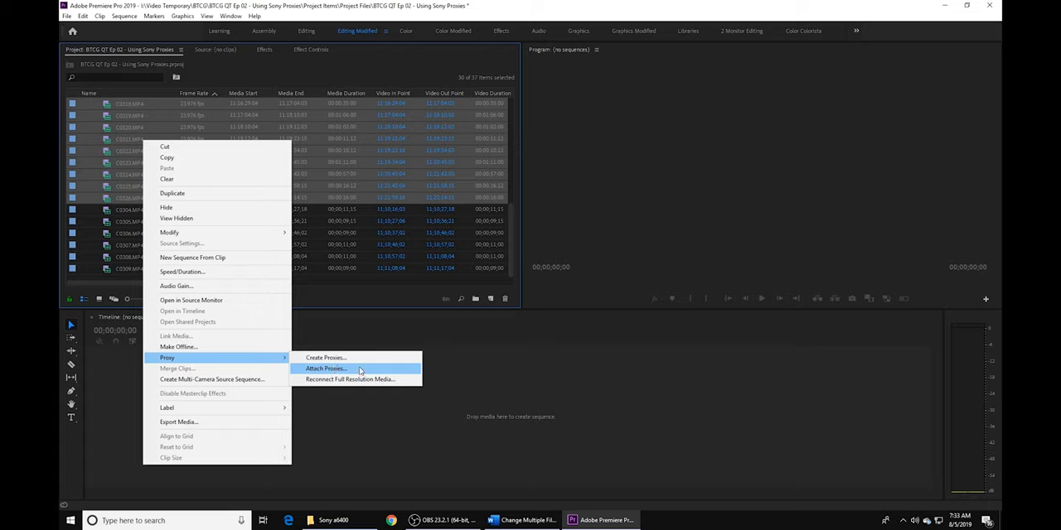
# Run Attach Proxies on the 30 selected clips and browse to the Proxies folder
pyautogui.click(325, 368)
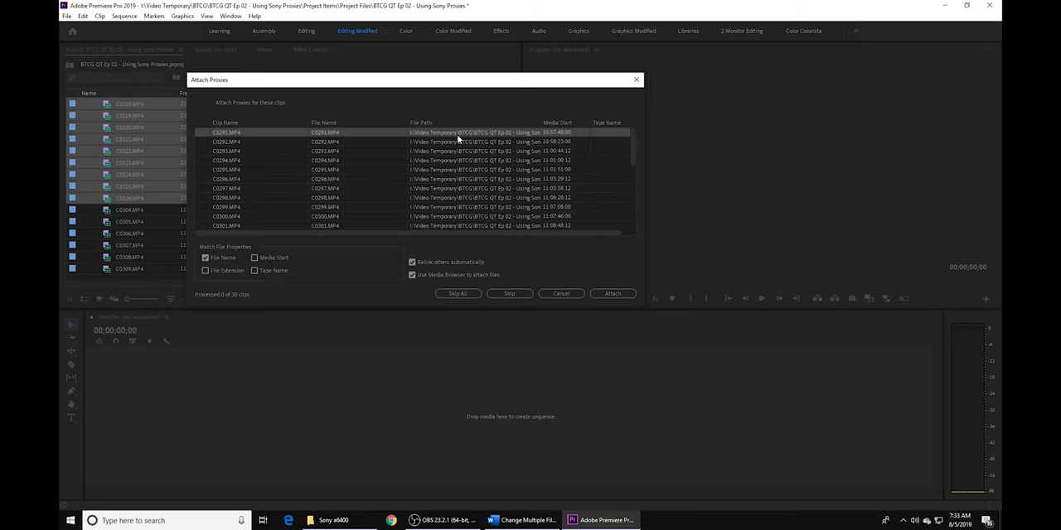
pyautogui.click(611, 294)
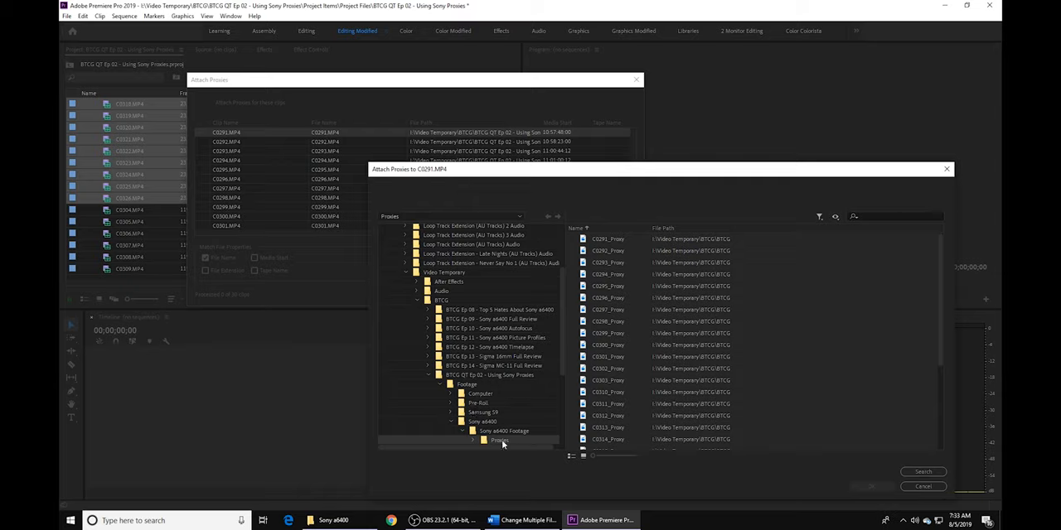
pyautogui.moveTo(417, 178)
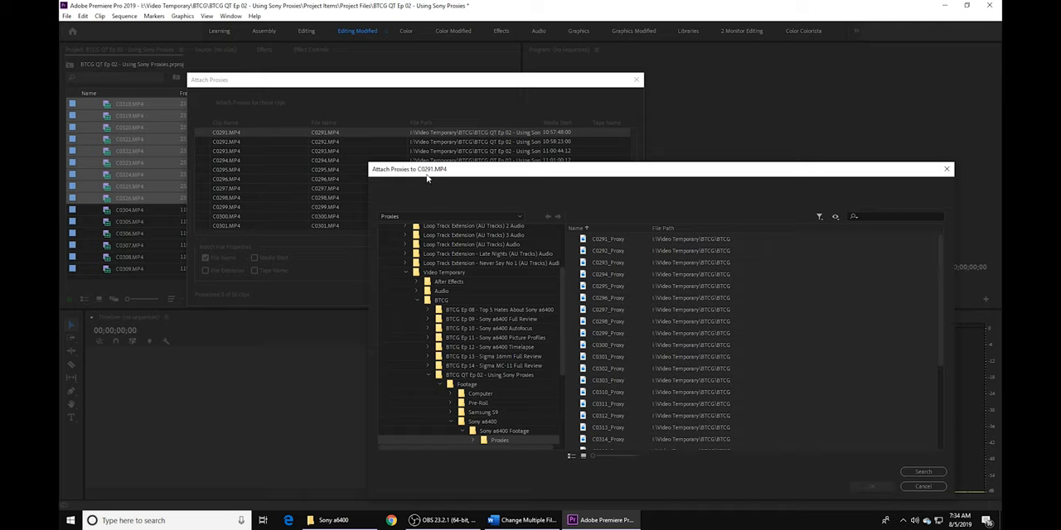
pyautogui.moveTo(450, 181)
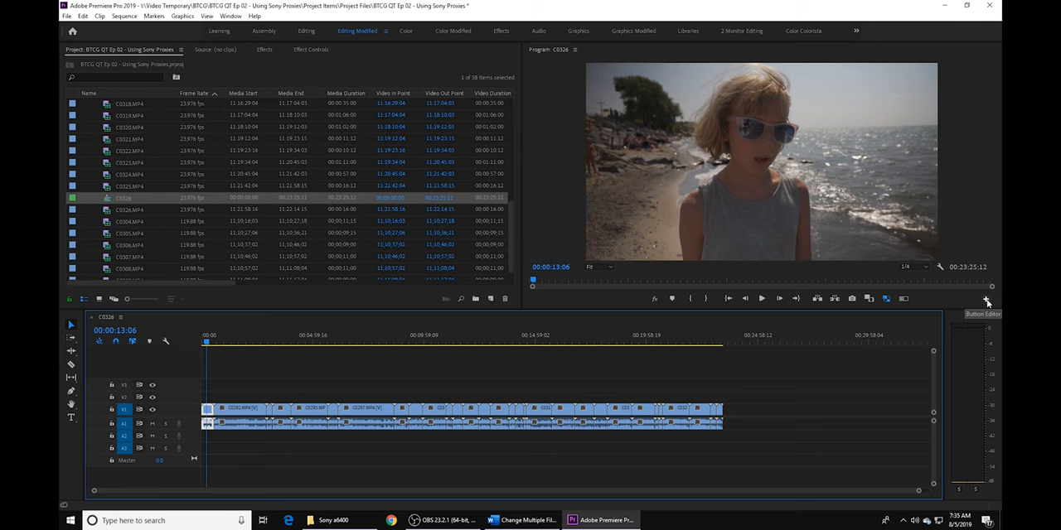
# Add the Toggle Proxies button to the Program monitor's button bar
pyautogui.click(986, 300)
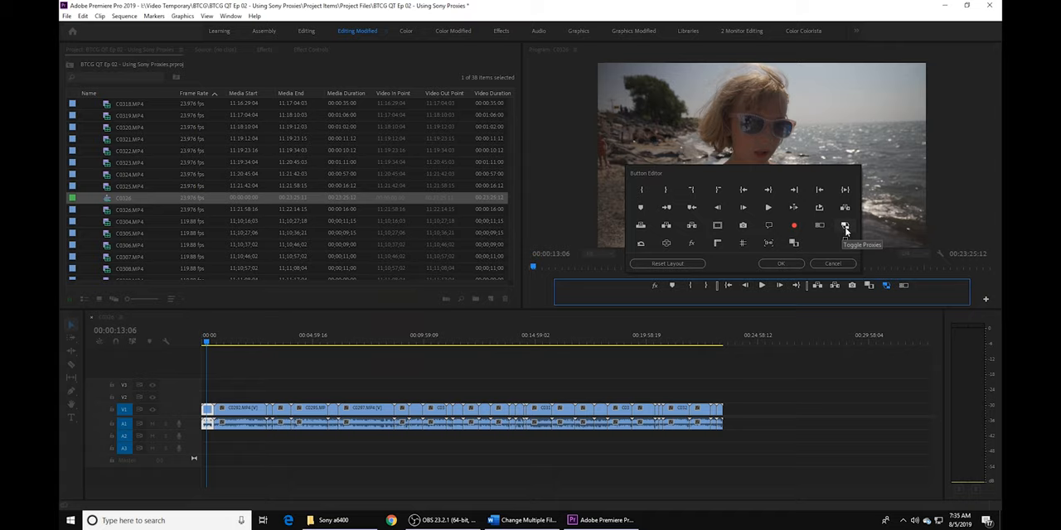
pyautogui.moveTo(844, 225)
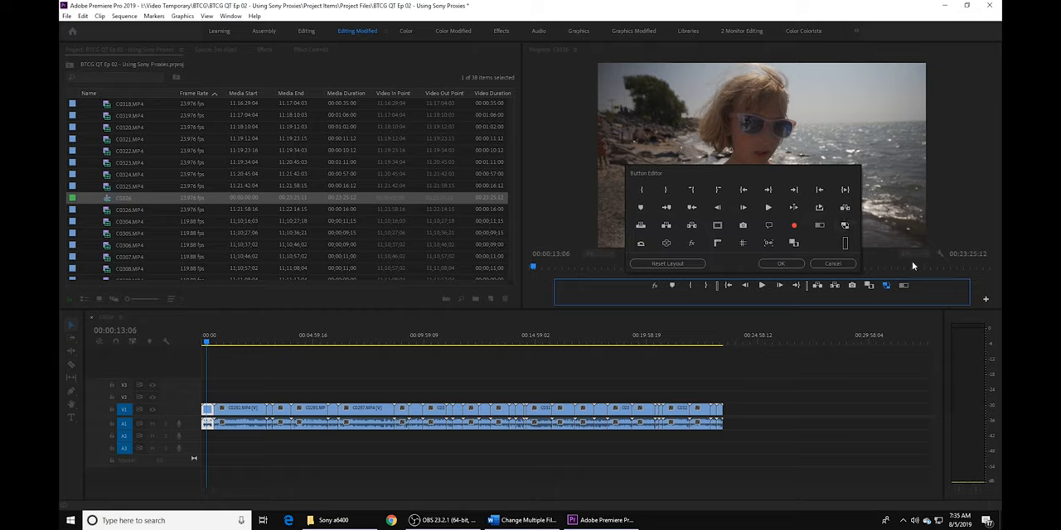
pyautogui.click(780, 263)
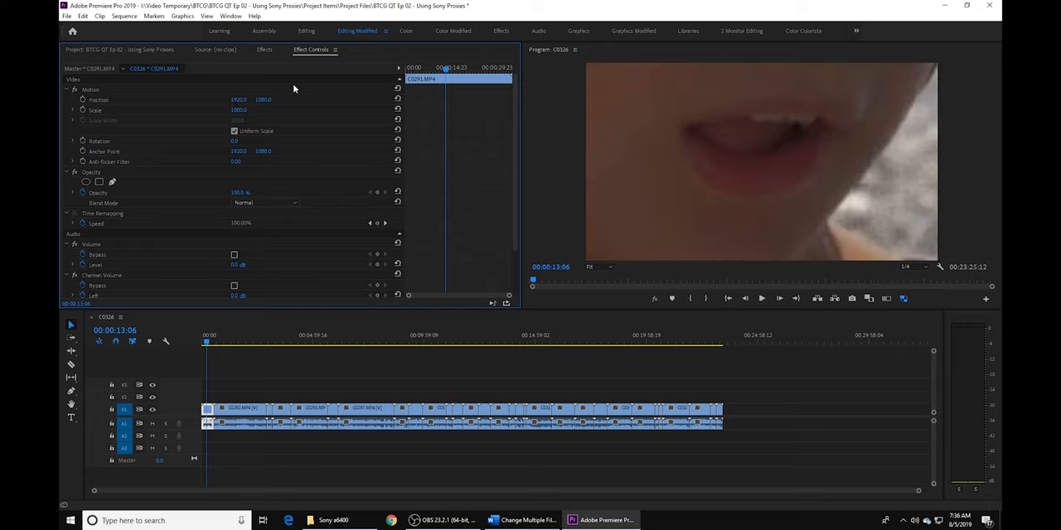
# Set playback resolution to Full and toggle proxies on and off on clip C0297
pyautogui.click(906, 266)
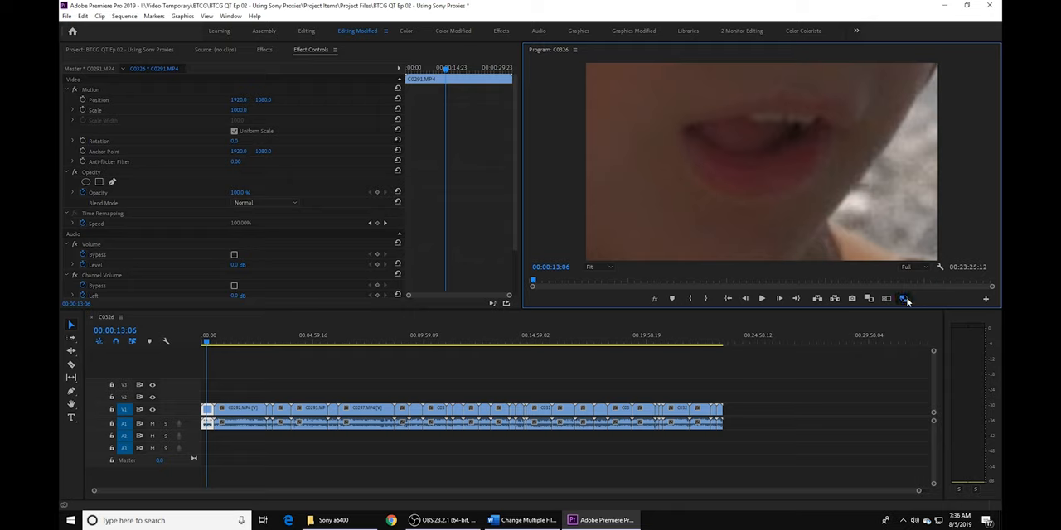
pyautogui.click(903, 299)
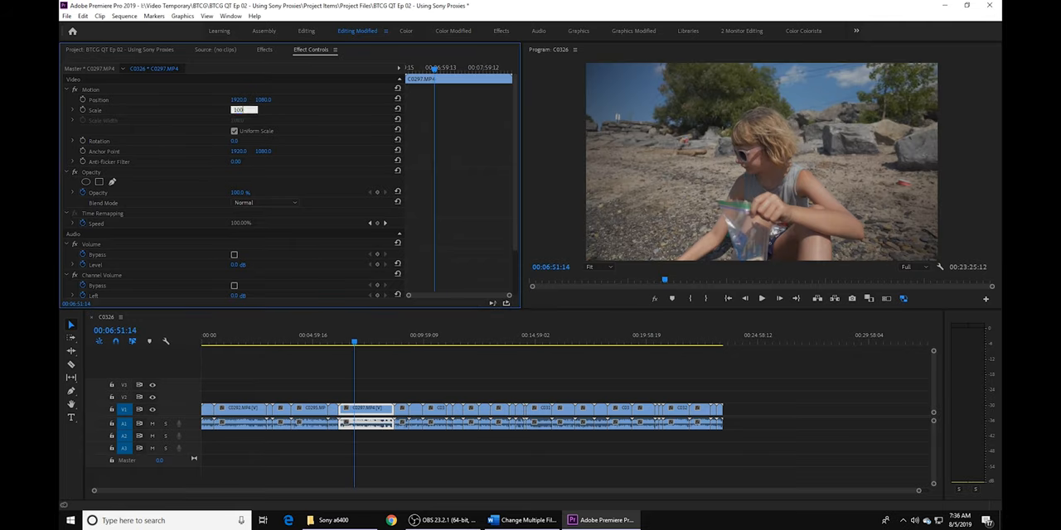
pyautogui.click(903, 299)
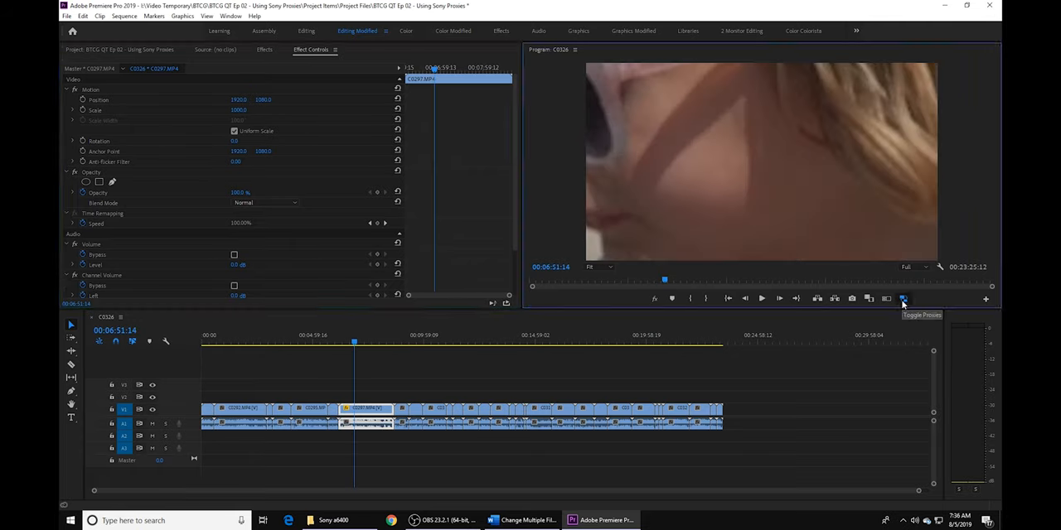